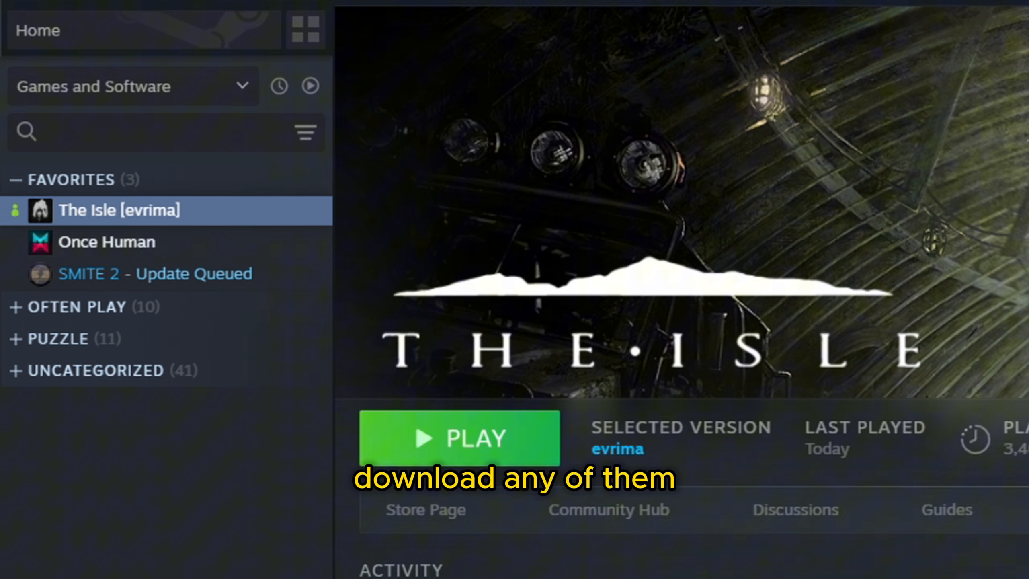
# Step: Open The Isle's install folder through Properties, Installed Files and Browse
pyautogui.rightClick(118, 210)
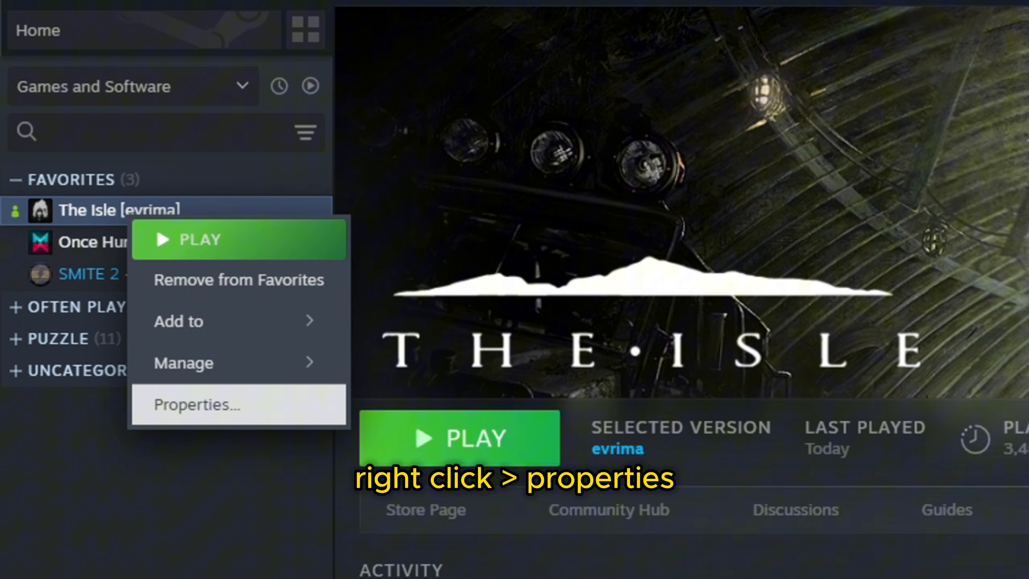
pyautogui.click(196, 405)
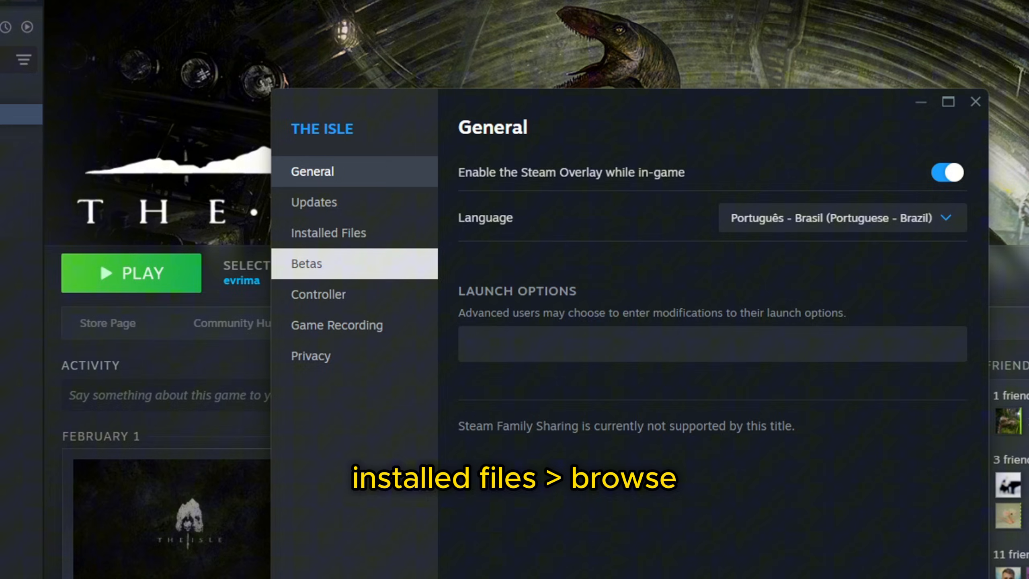
pyautogui.click(329, 233)
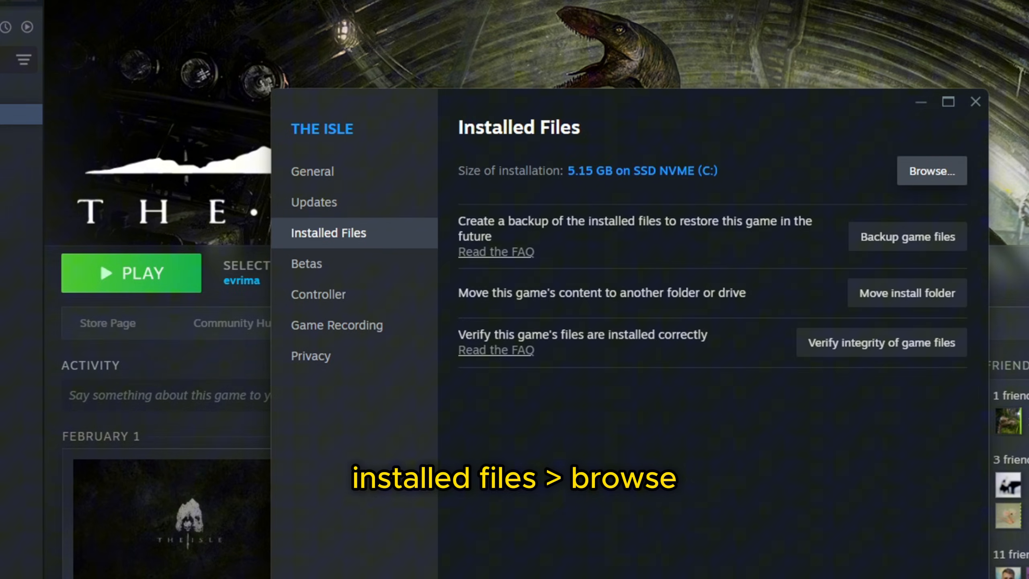
pyautogui.click(930, 170)
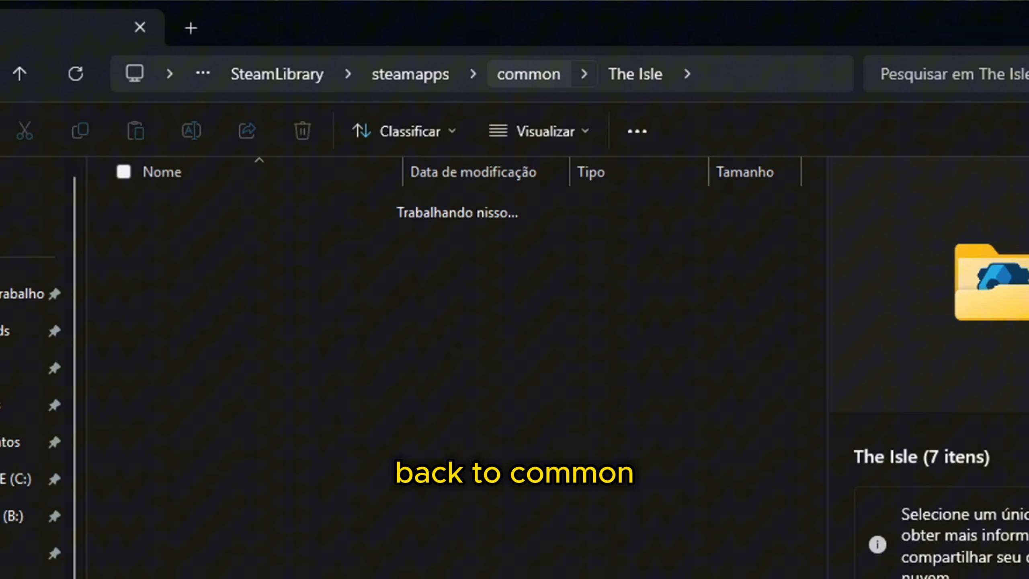
# Step: Rename The Isle folder in steamapps\common to 'evrima'
pyautogui.click(528, 74)
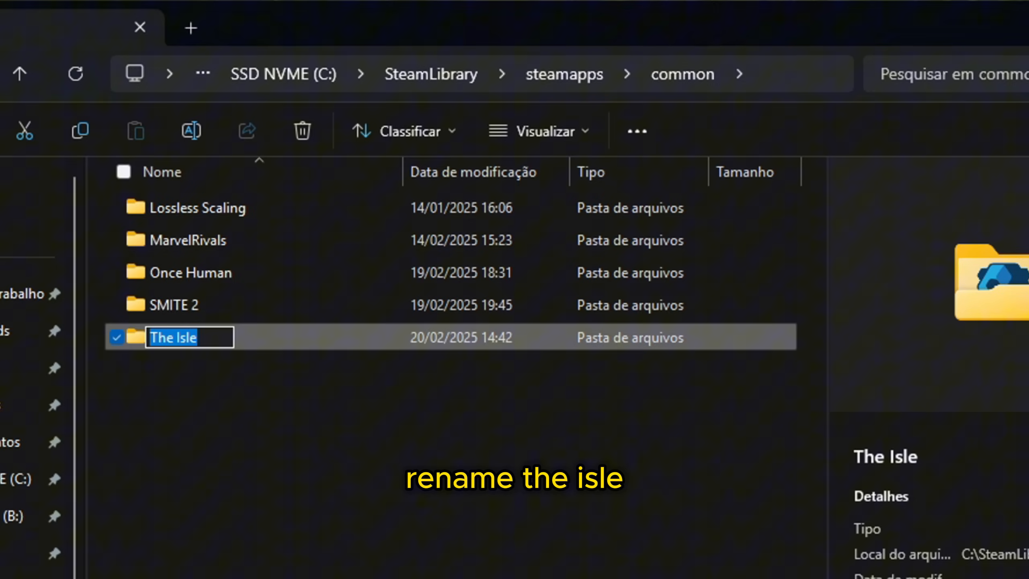
pyautogui.write('evrima')
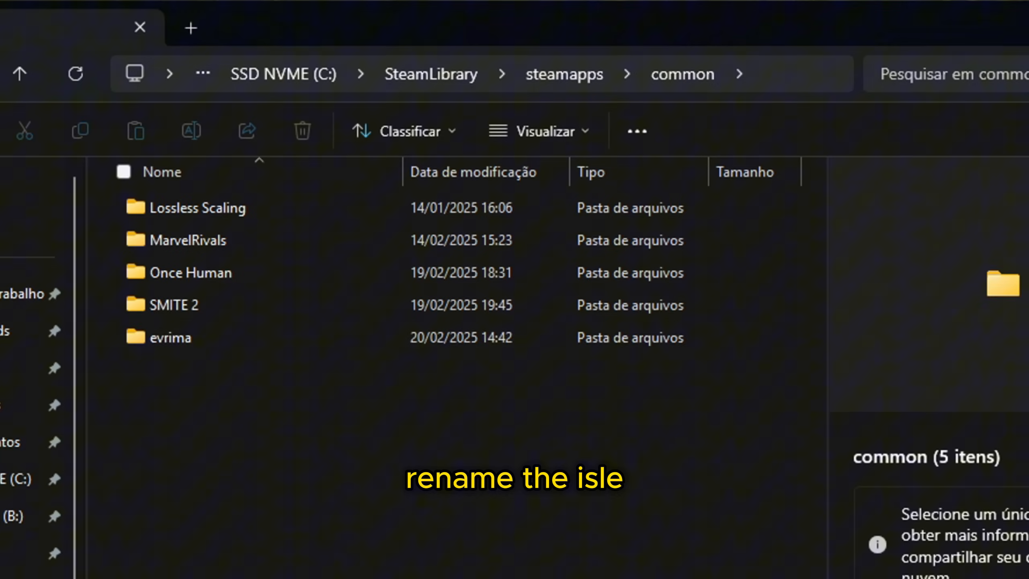
pyautogui.click(171, 337)
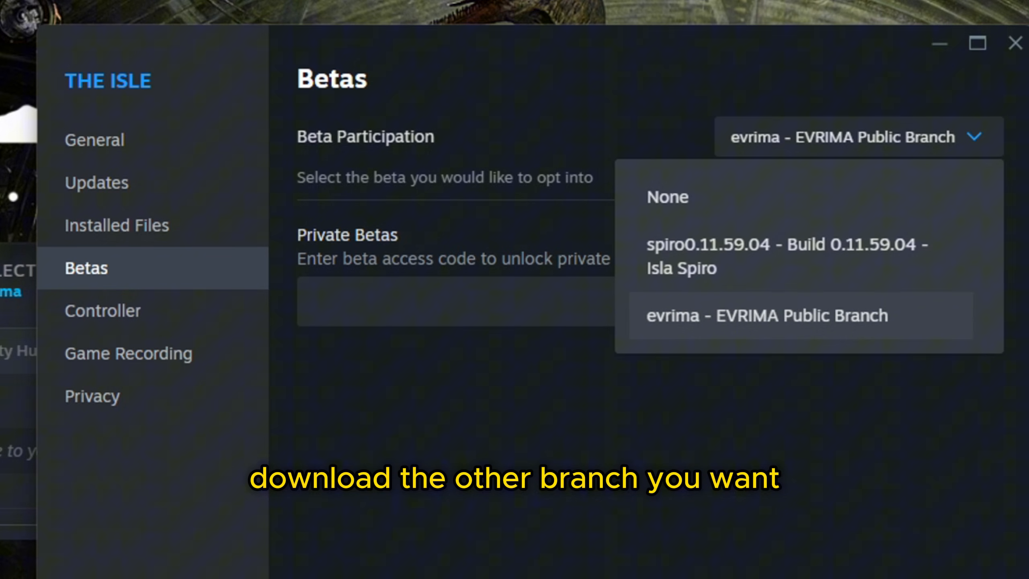
pyautogui.moveTo(787, 256)
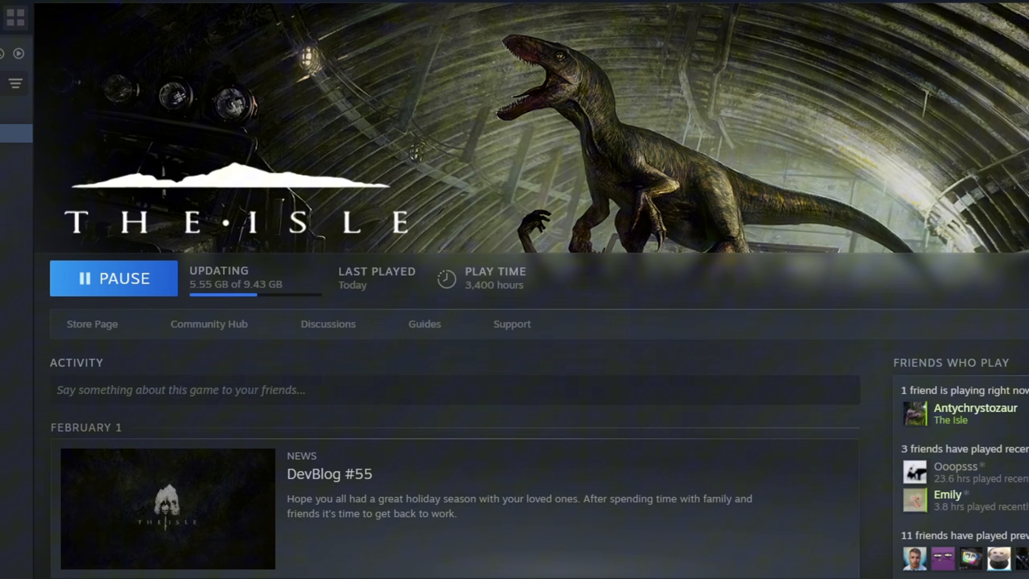
# Step: Launch The Isle once the other beta branch has finished downloading
pyautogui.click(113, 278)
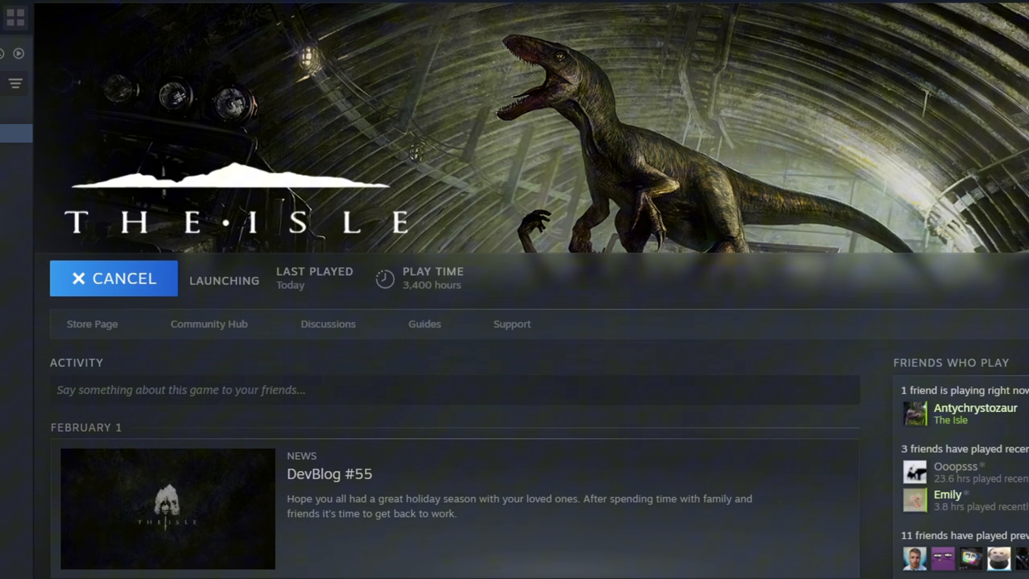
# Step: Review the game's Gráficos and Áudio settings, then return to the main menu
pyautogui.click(113, 279)
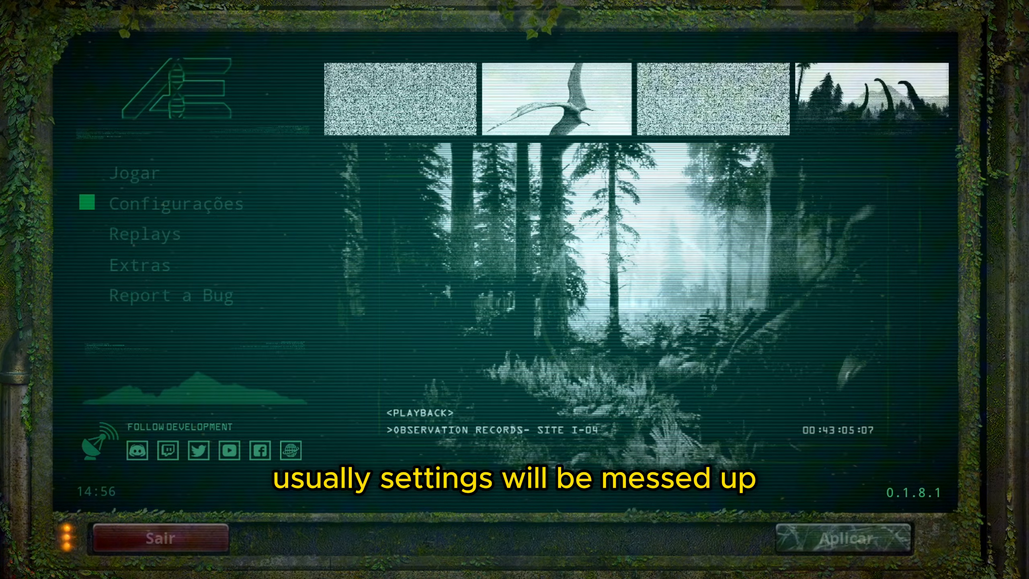
pyautogui.click(176, 204)
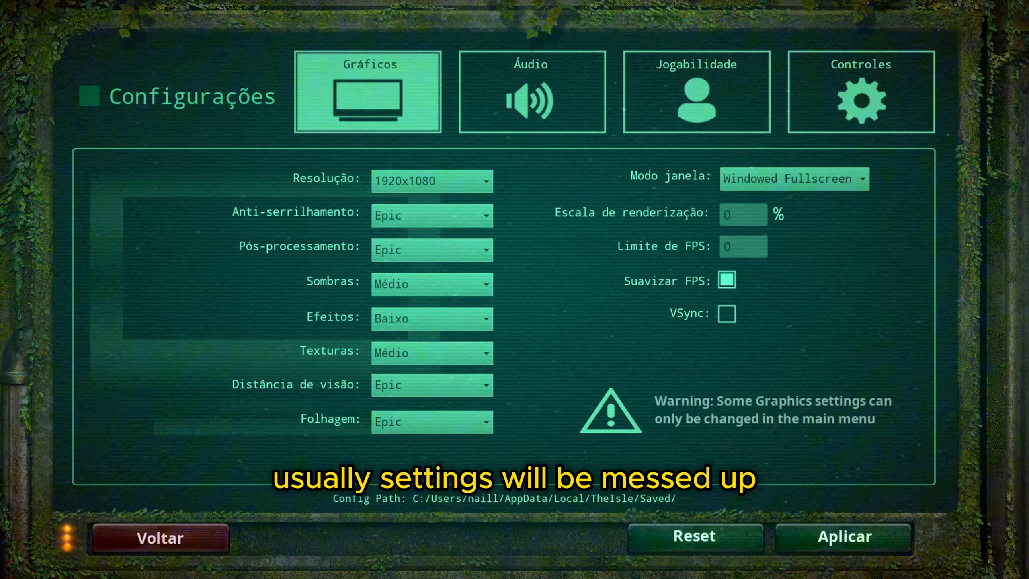
pyautogui.click(532, 92)
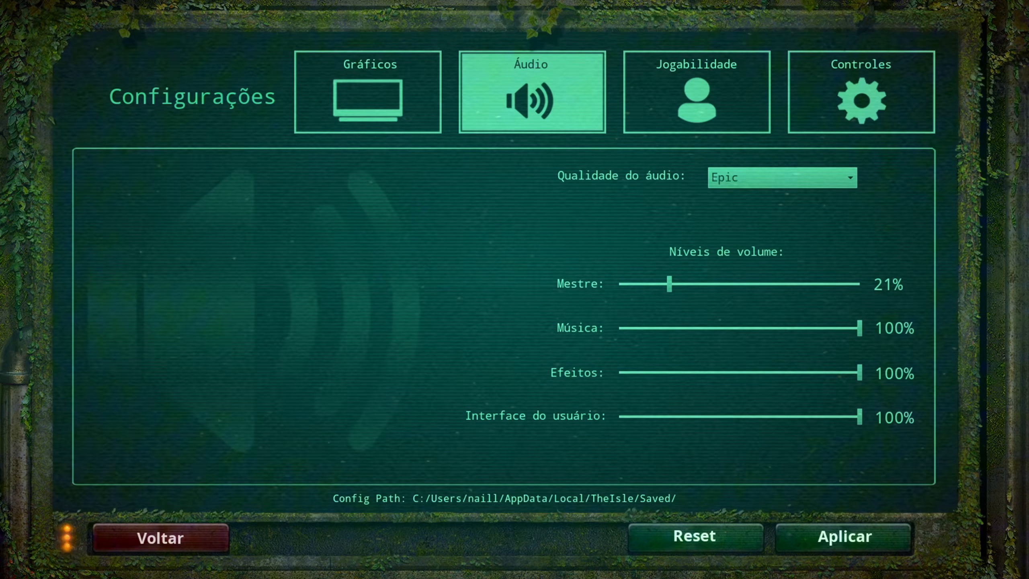
pyautogui.click(159, 538)
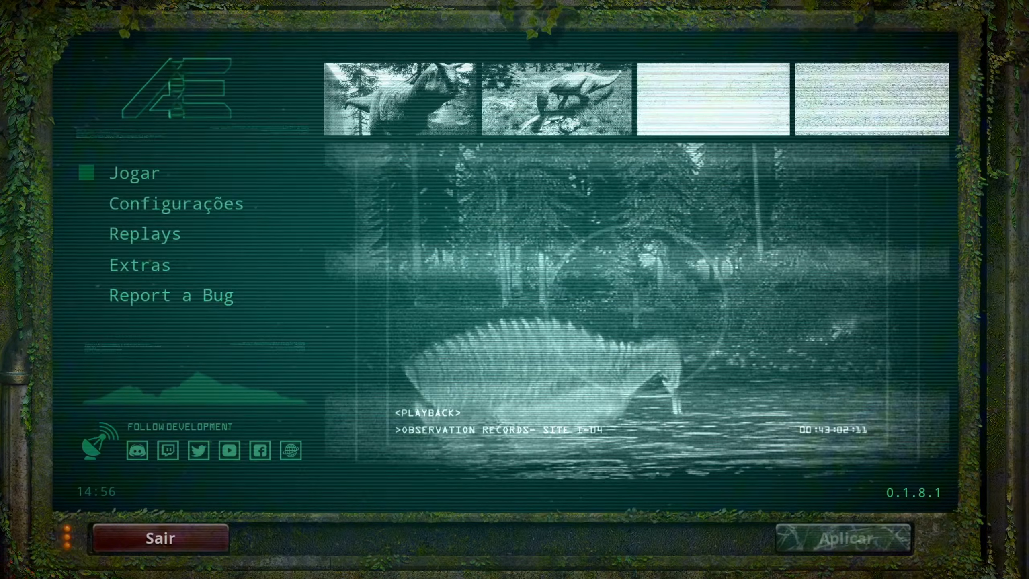
# Step: Check the server list, then switch back to the Steam window with Alt+Tab
pyautogui.click(135, 172)
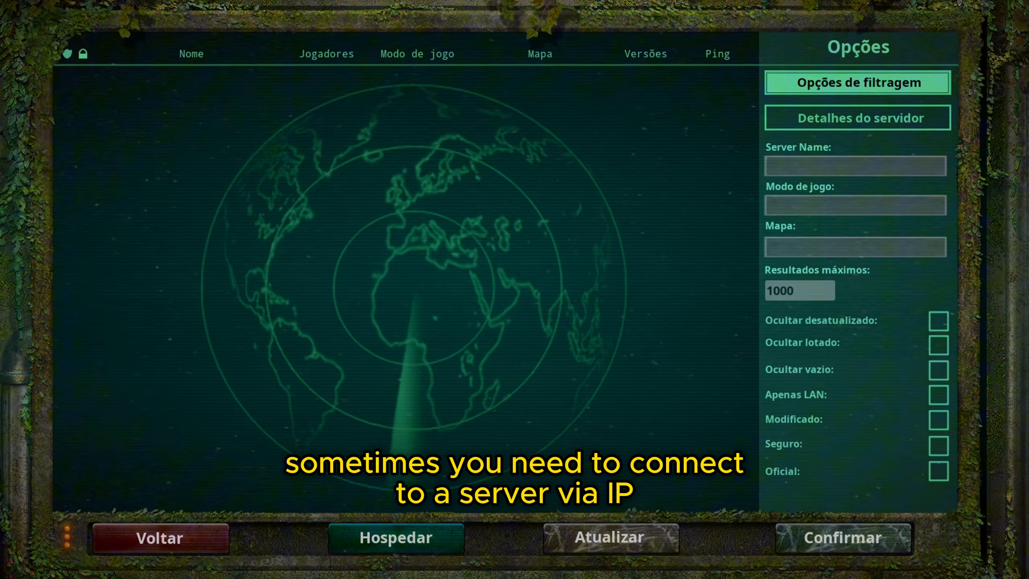
pyautogui.press('alt+tab')
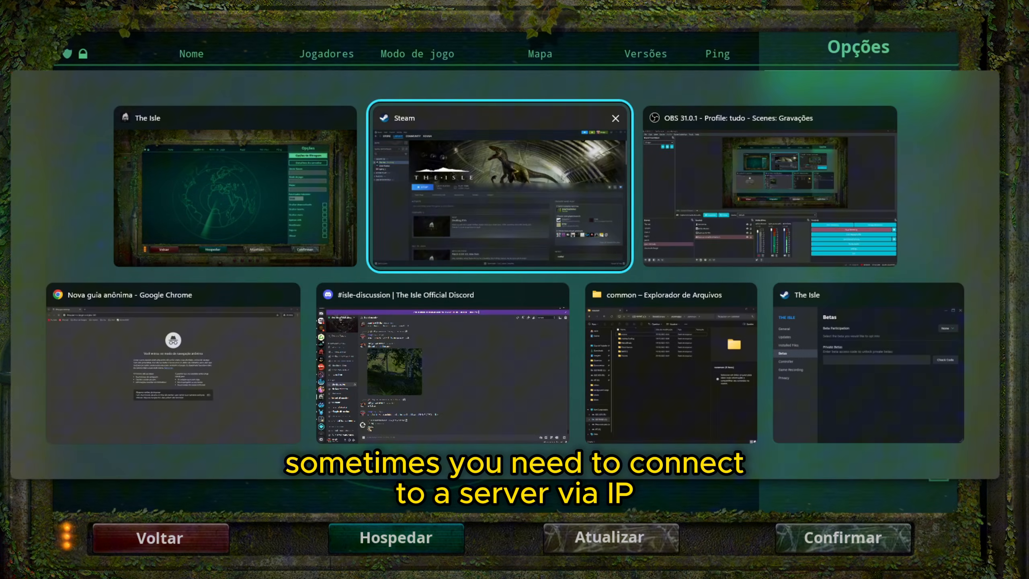
pyautogui.click(498, 187)
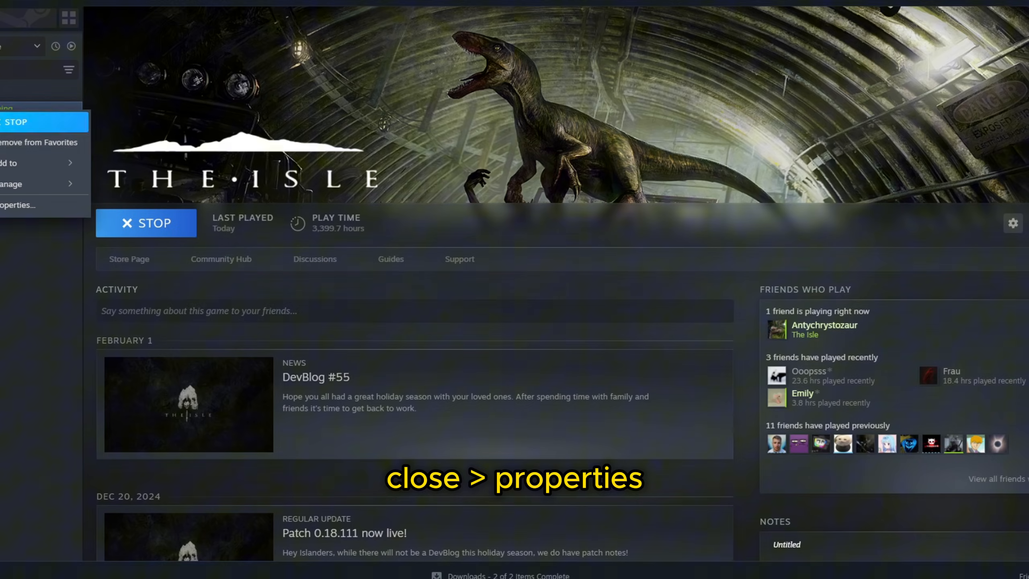
# Step: Set The Isle's launch options to +connect 176.9.93.120:7777
pyautogui.click(20, 204)
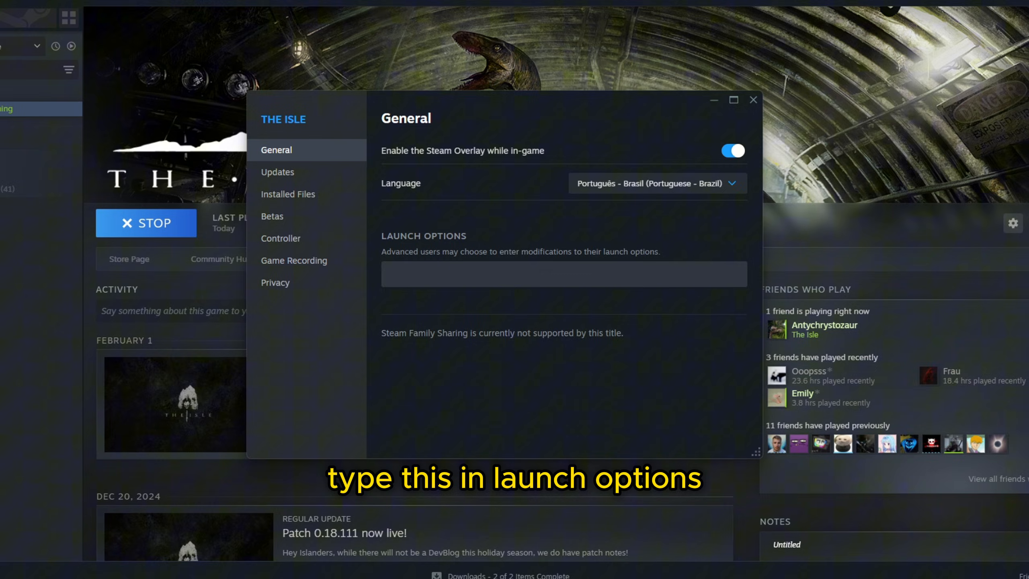
pyautogui.write('+')
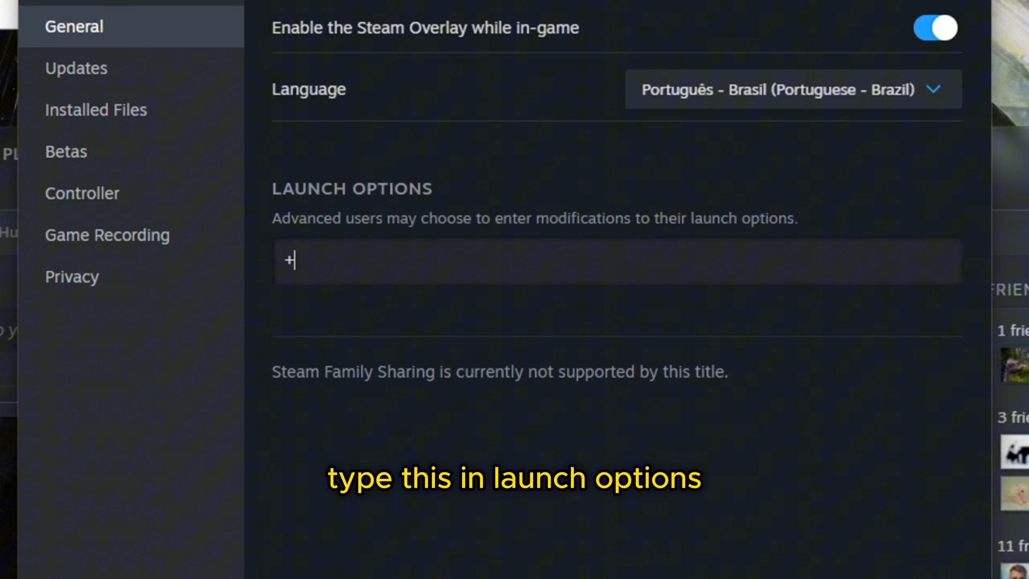
pyautogui.write('connect')
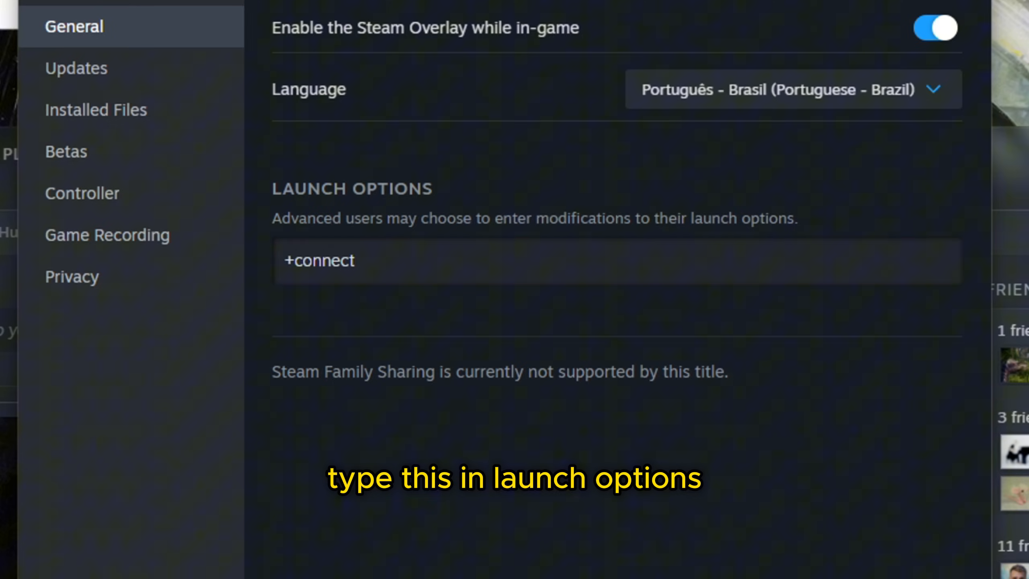
pyautogui.write('423')
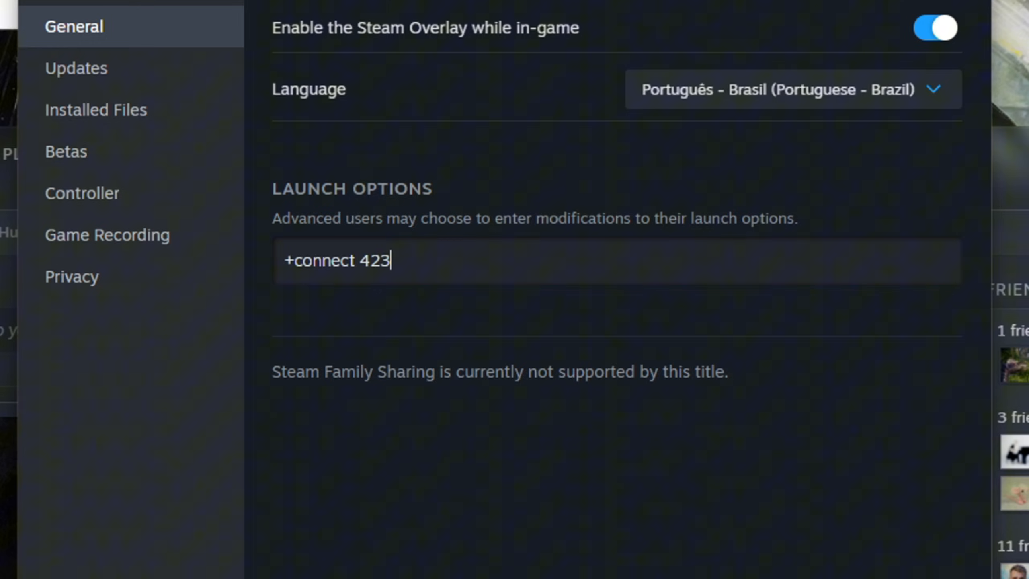
pyautogui.write('2352353')
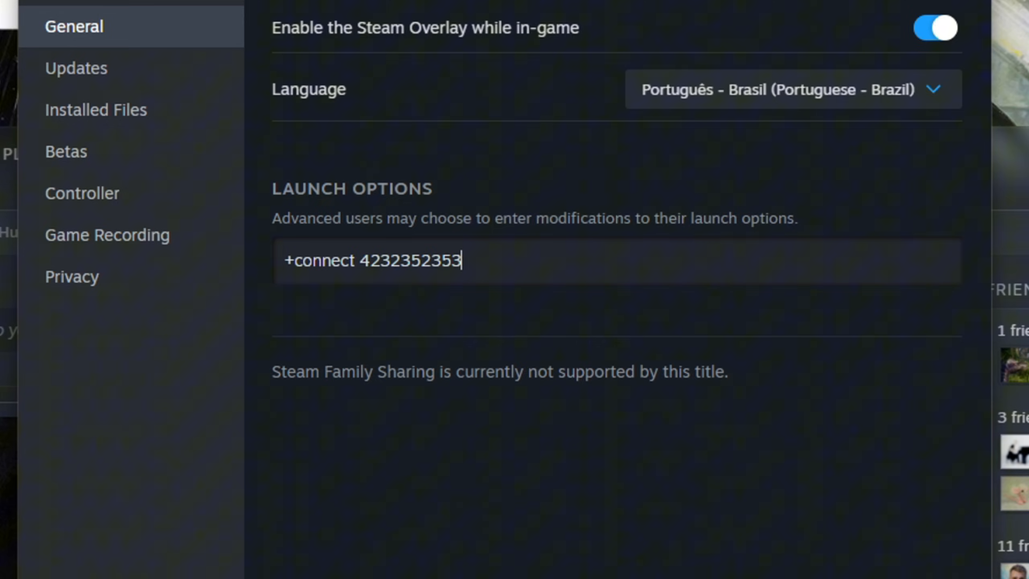
pyautogui.write('176.9.93.120:7777')
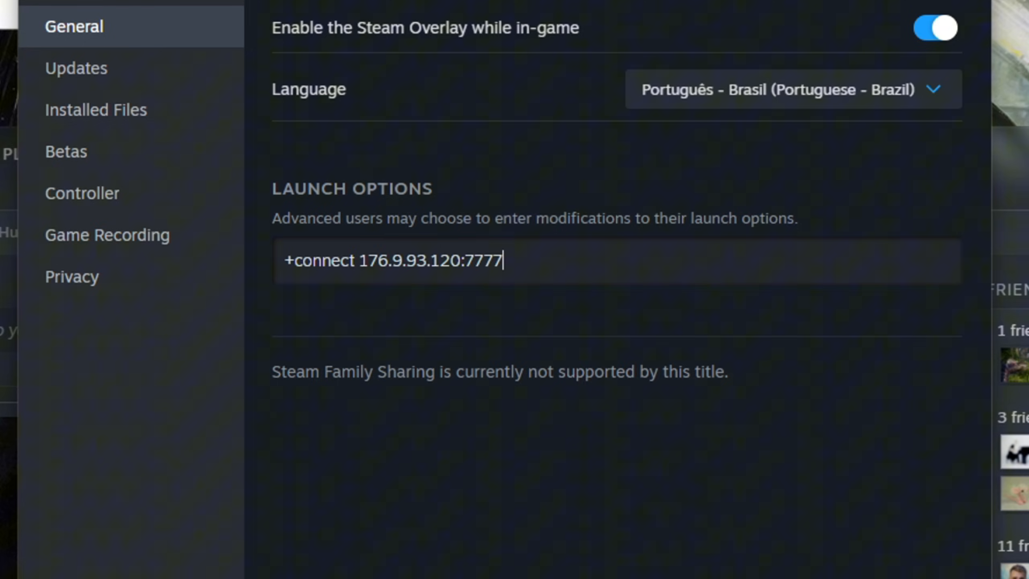
pyautogui.doubleClick(430, 260)
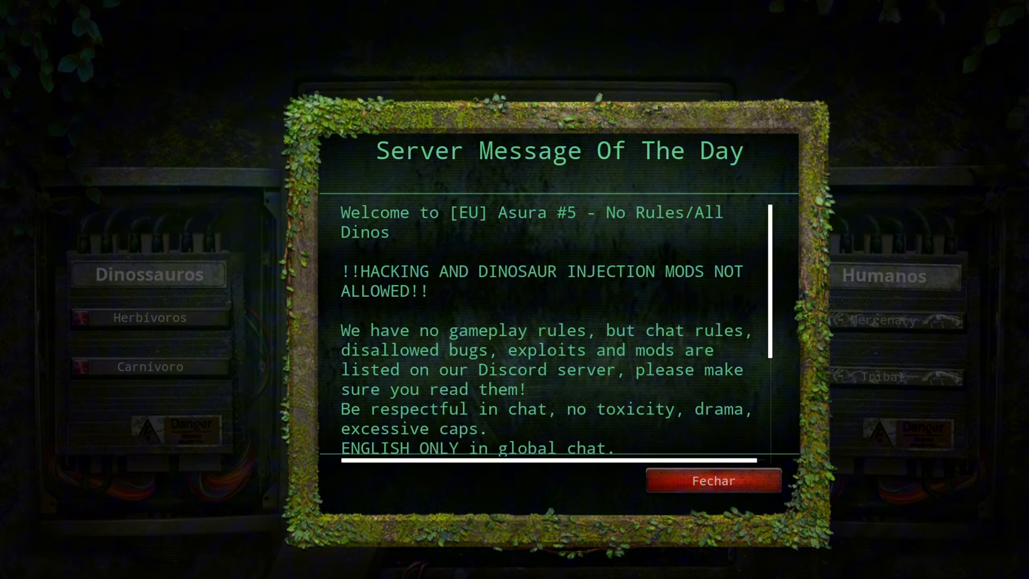
# Step: Dismiss the server message, clear the launch options, and confirm Betas is None
pyautogui.click(712, 481)
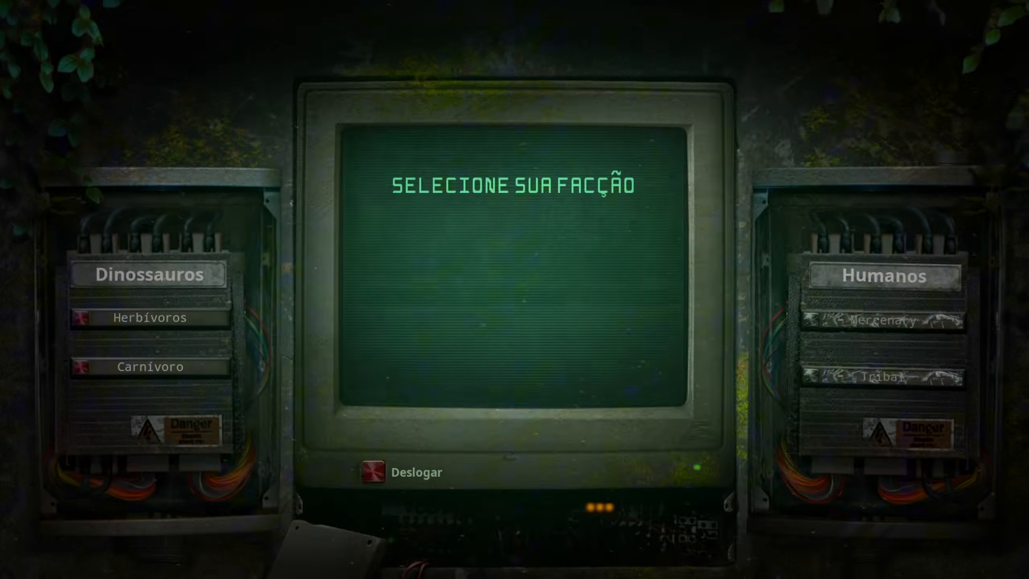
pyautogui.click(152, 365)
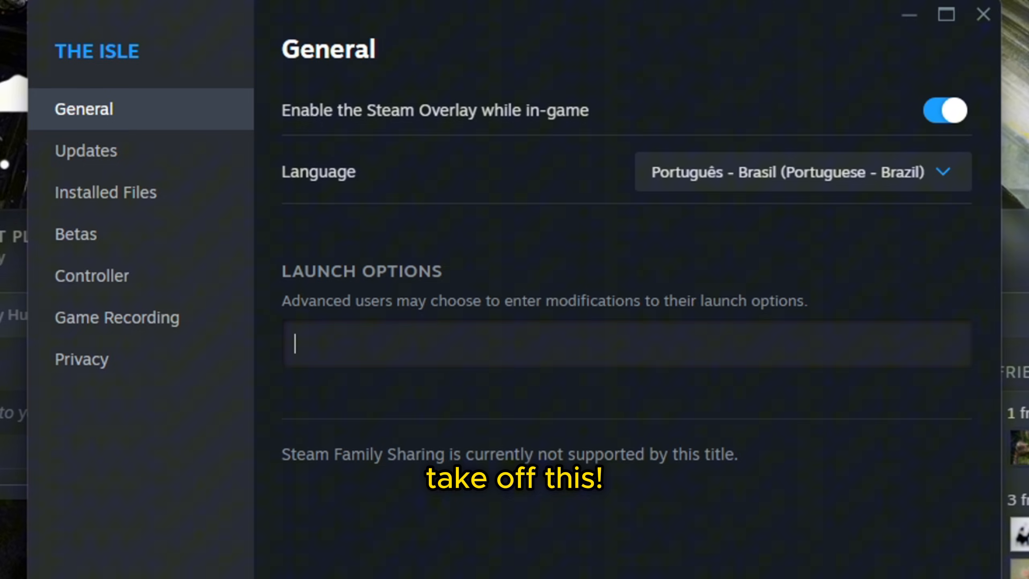
pyautogui.click(75, 234)
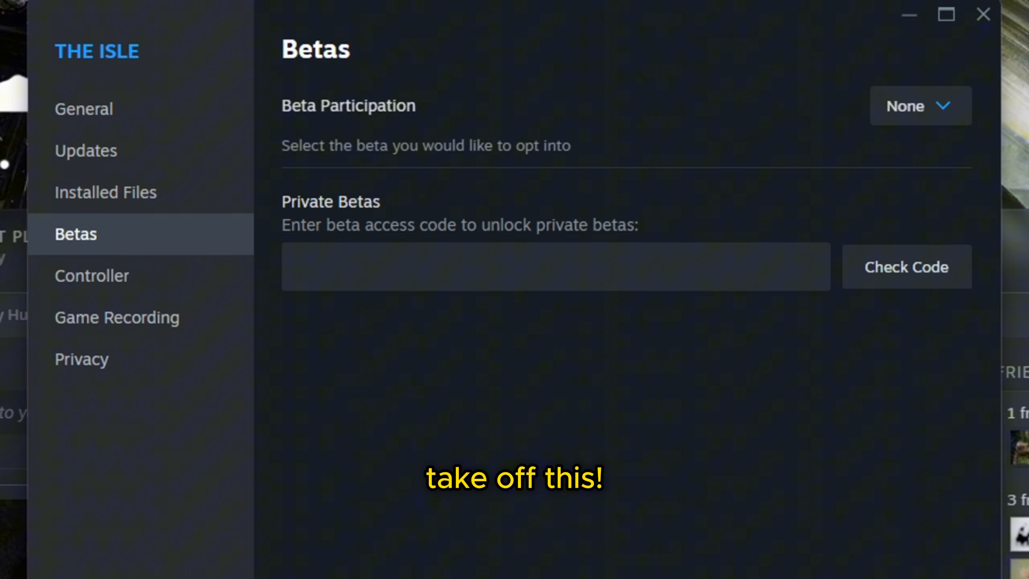
pyautogui.click(105, 191)
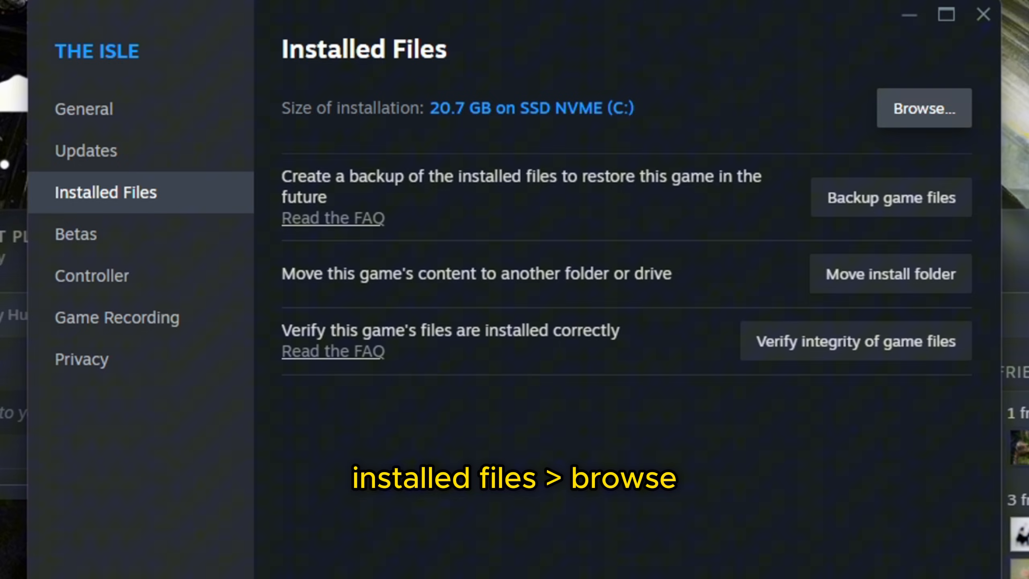
# Step: Rename the current The Isle folder in common to 'legacy'
pyautogui.click(922, 108)
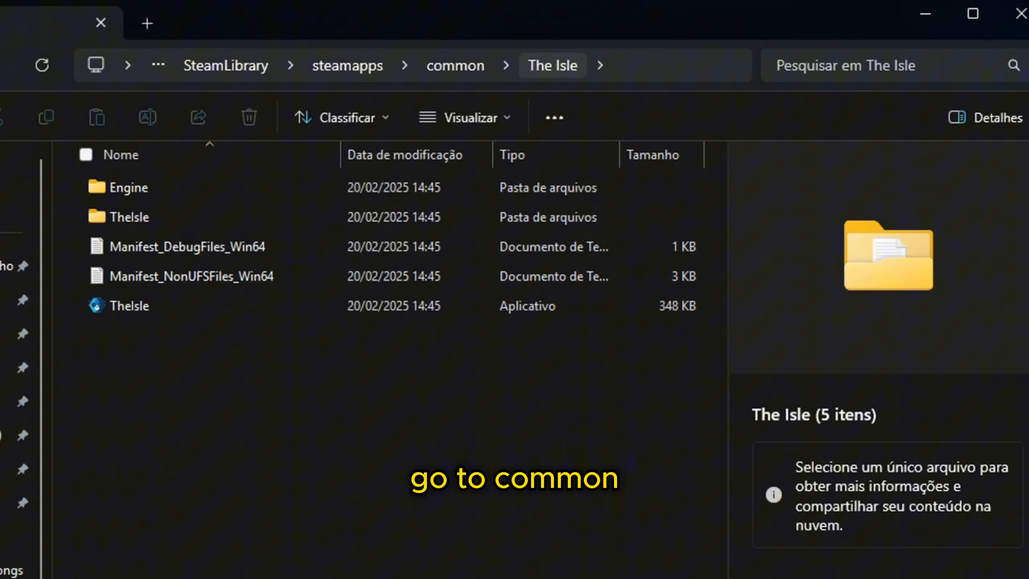
pyautogui.click(456, 65)
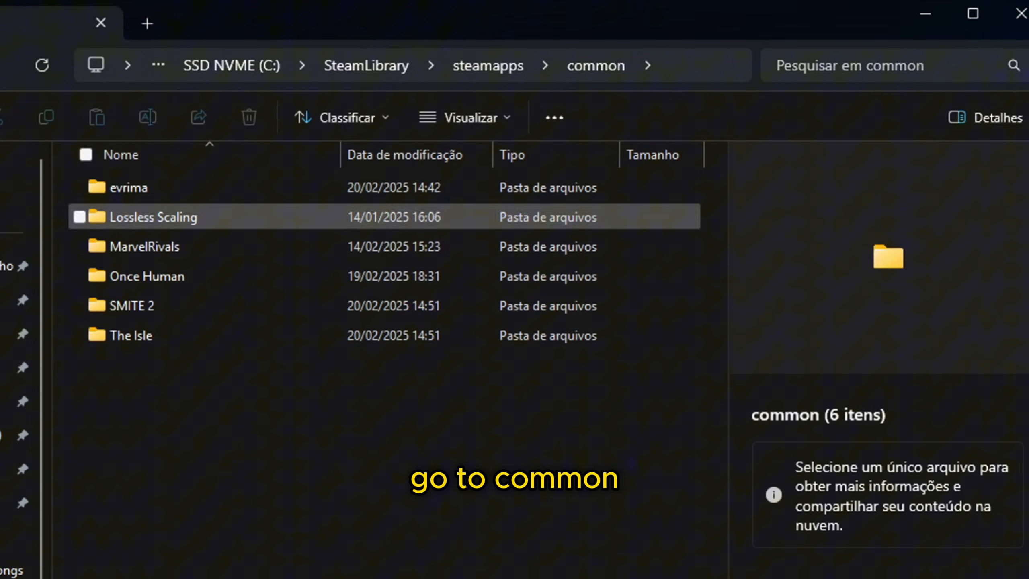
pyautogui.click(131, 335)
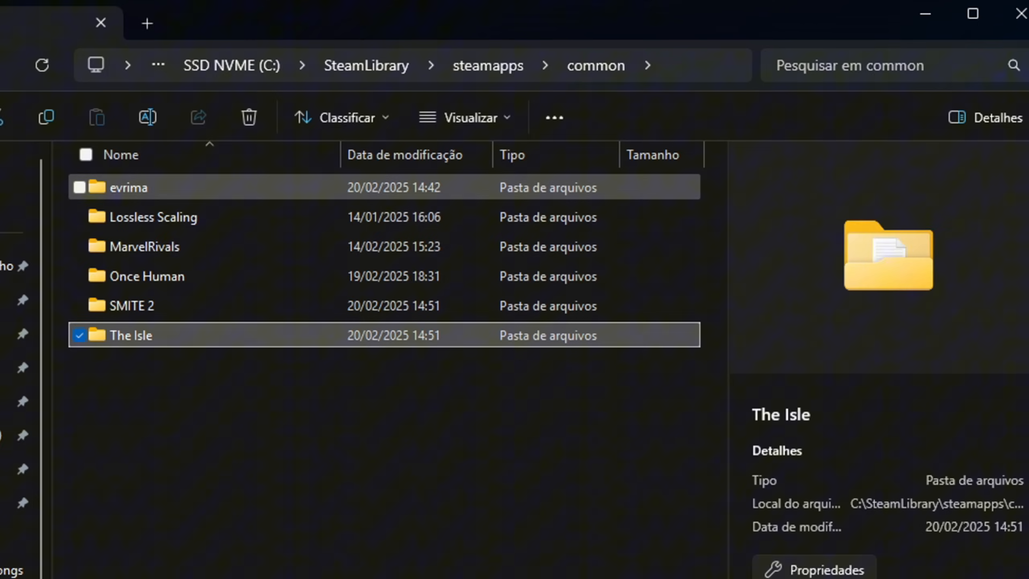
pyautogui.click(128, 187)
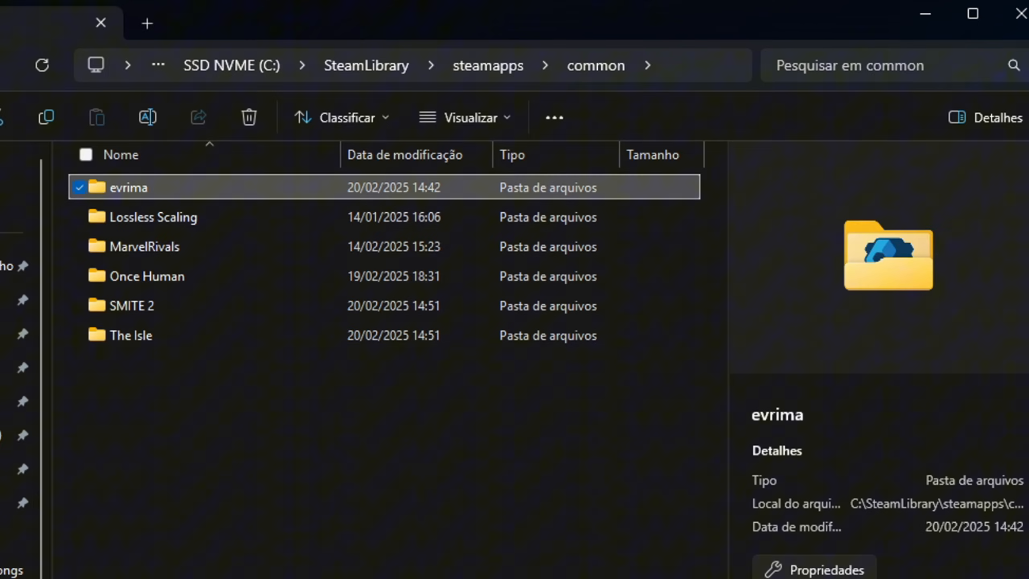
pyautogui.click(130, 335)
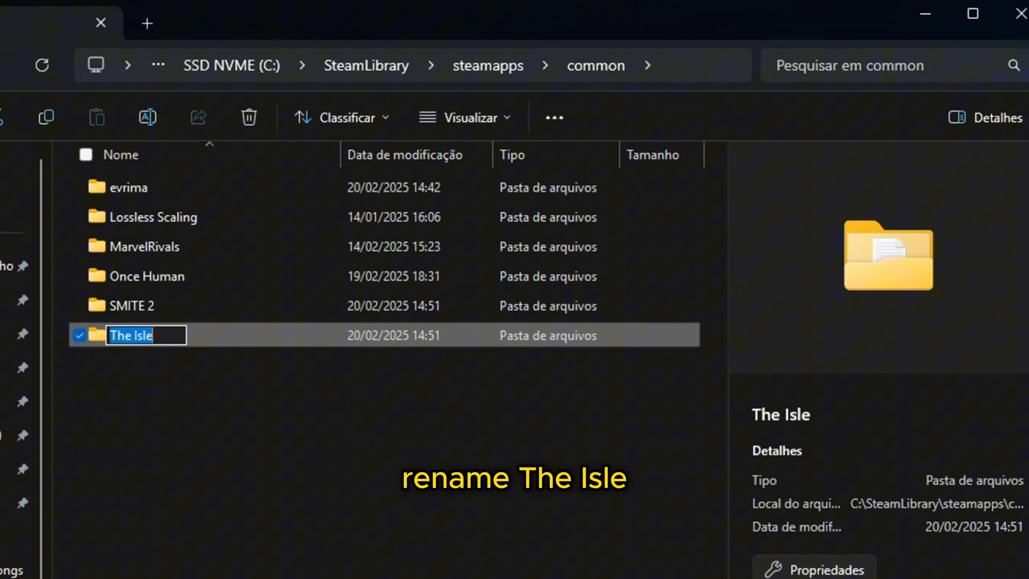
pyautogui.write('legacy')
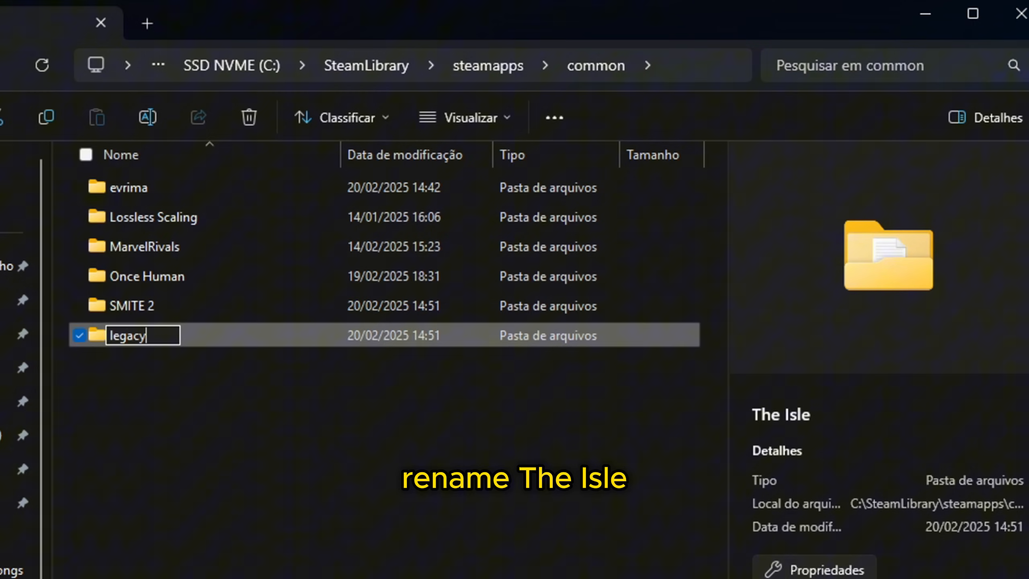
pyautogui.press('Return')
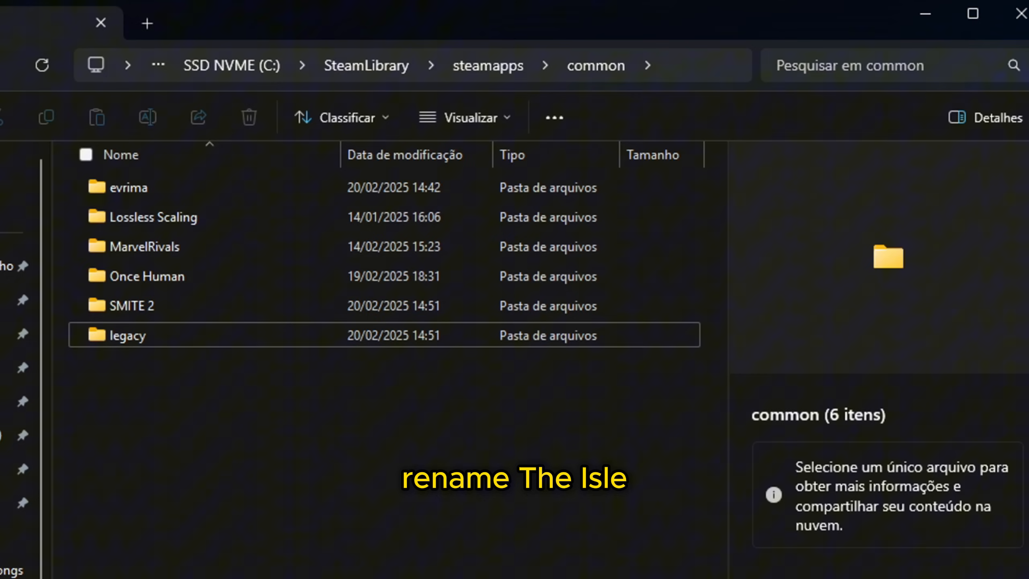
# Step: Rename the evrima folder to 'The Isle'
pyautogui.click(128, 187)
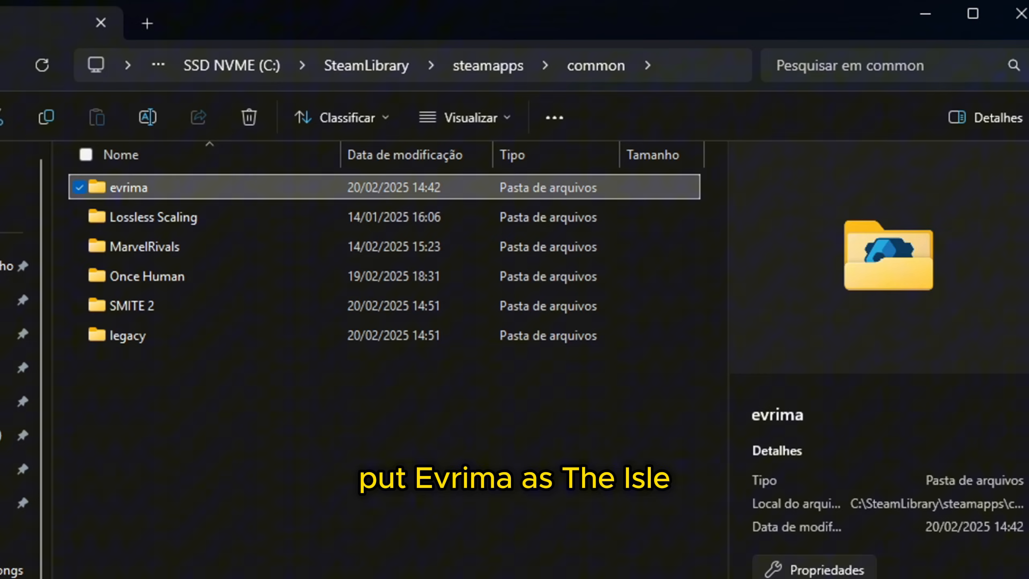
pyautogui.rightClick(128, 188)
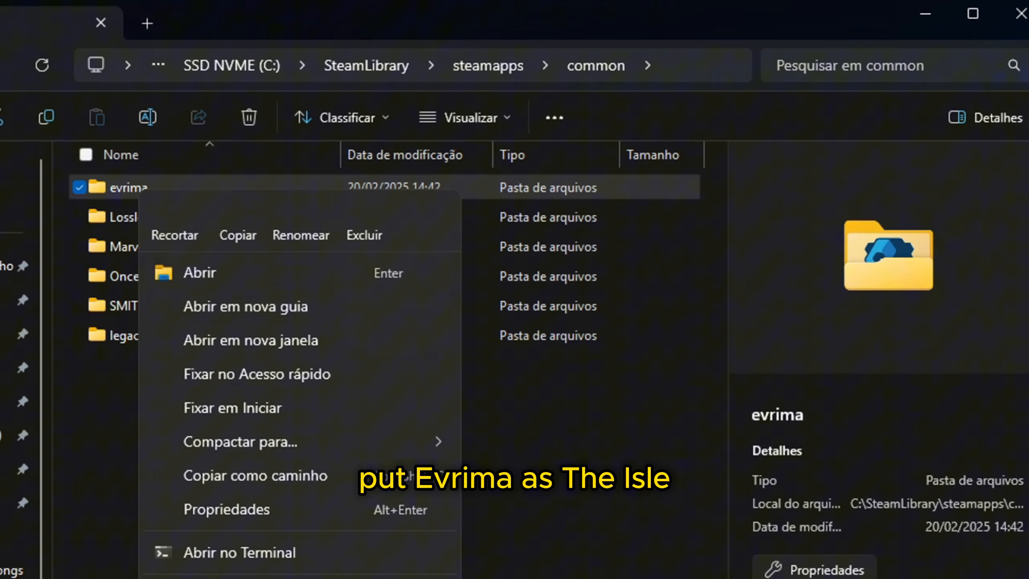
pyautogui.click(300, 235)
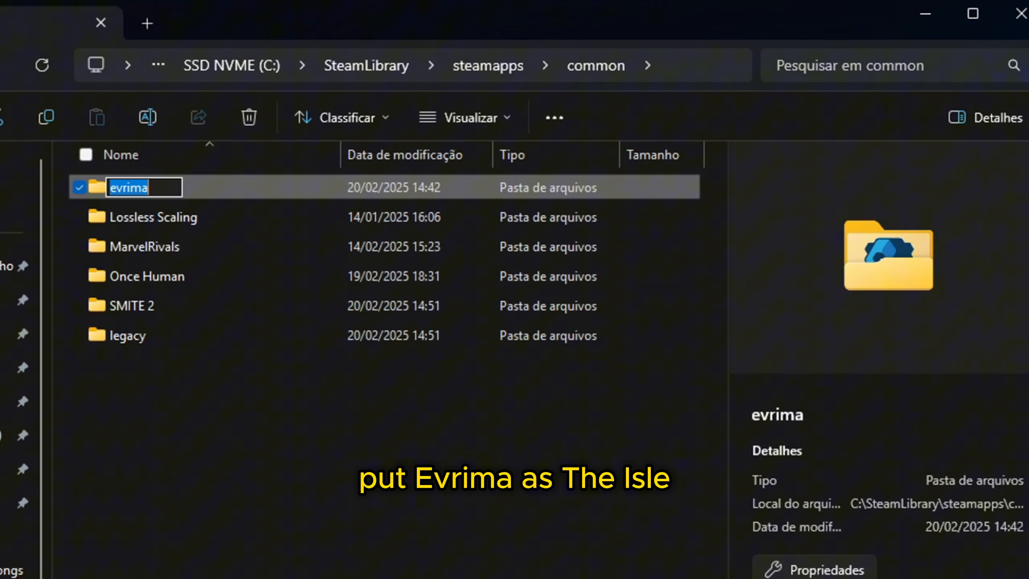
pyautogui.write('The Isle')
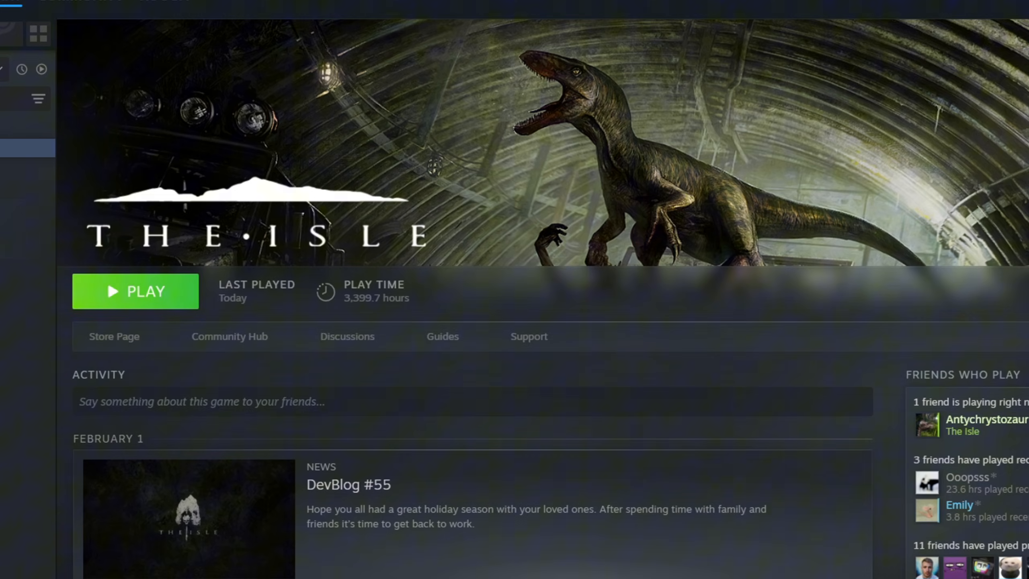
# Step: Launch the Evrima build and look through its audio and graphics settings
pyautogui.click(135, 290)
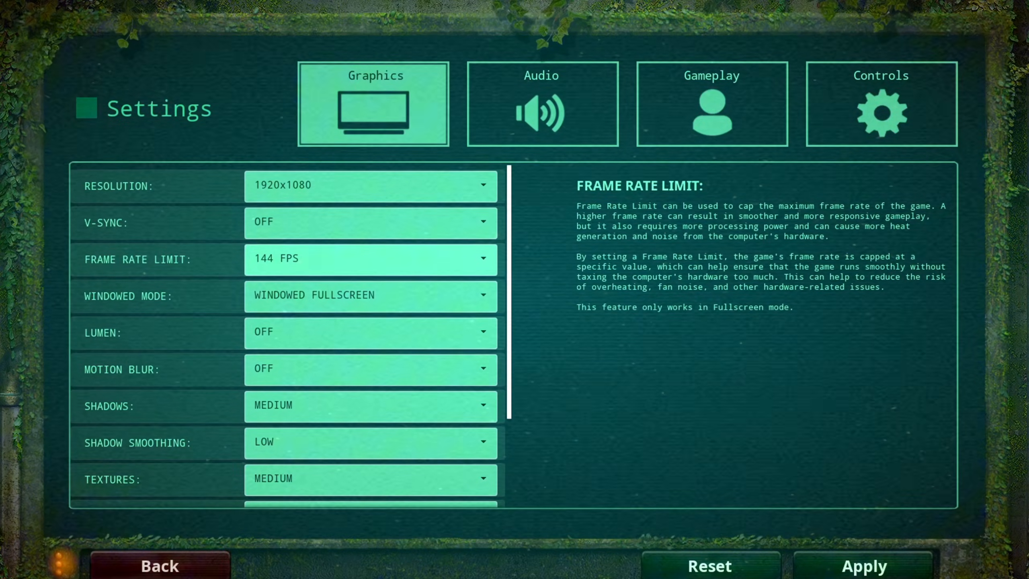
pyautogui.click(540, 104)
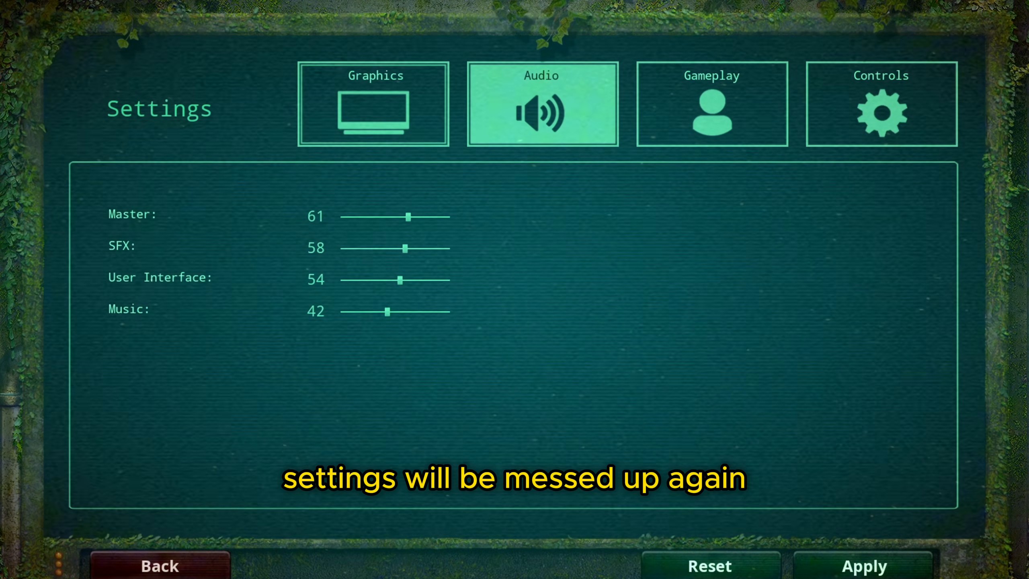
pyautogui.click(159, 565)
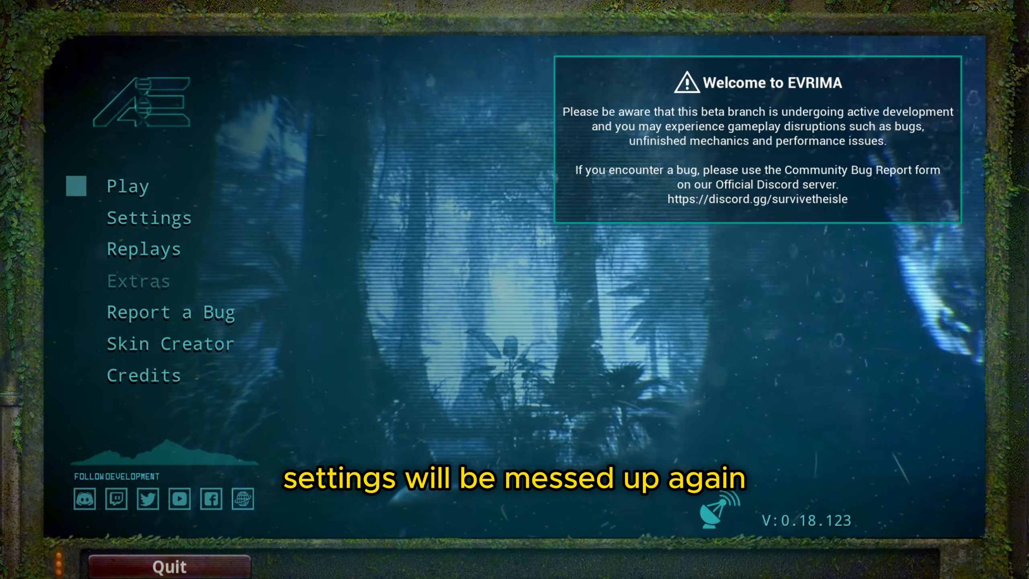
pyautogui.click(149, 217)
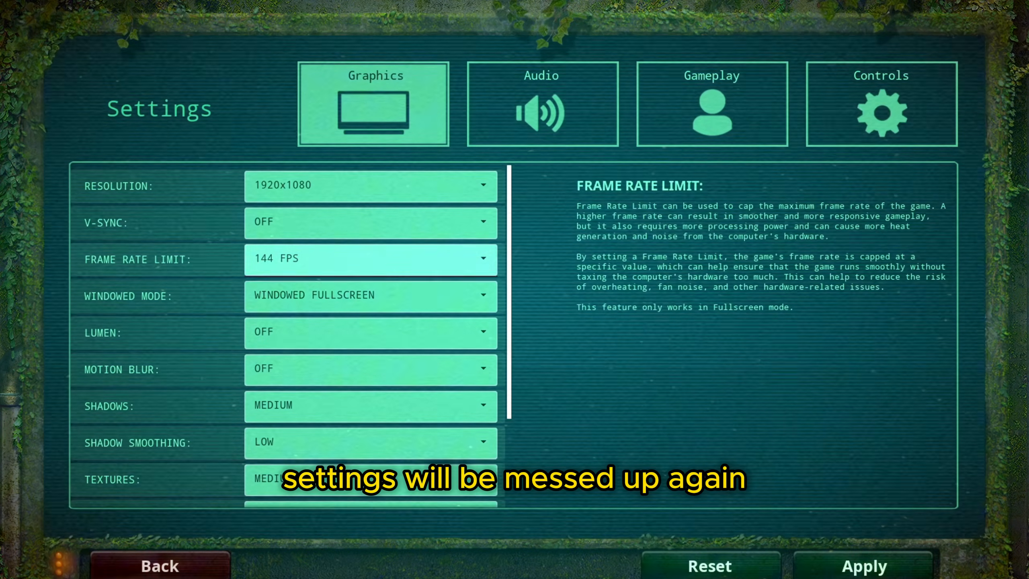
pyautogui.scroll(-3)
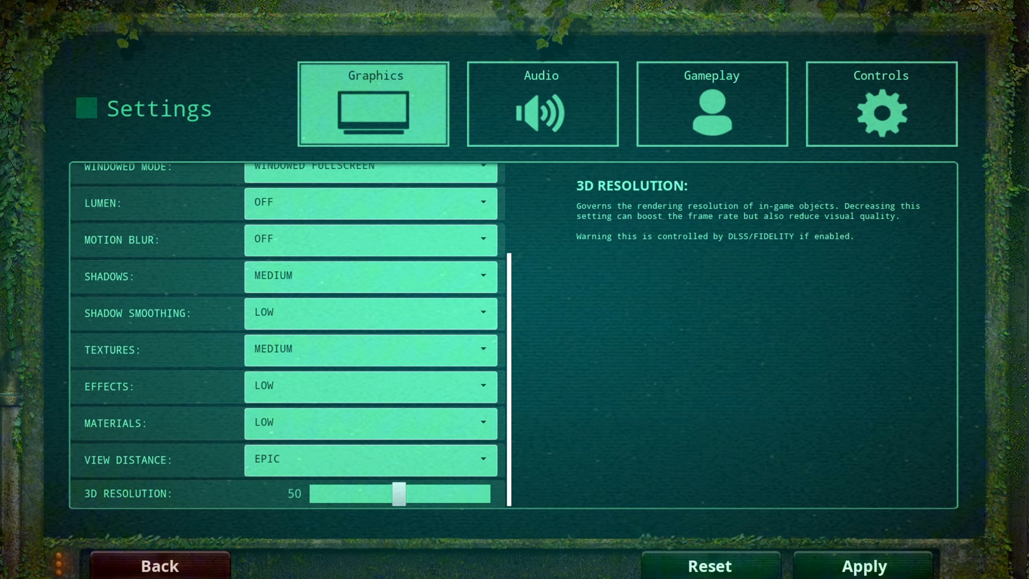
pyautogui.click(158, 566)
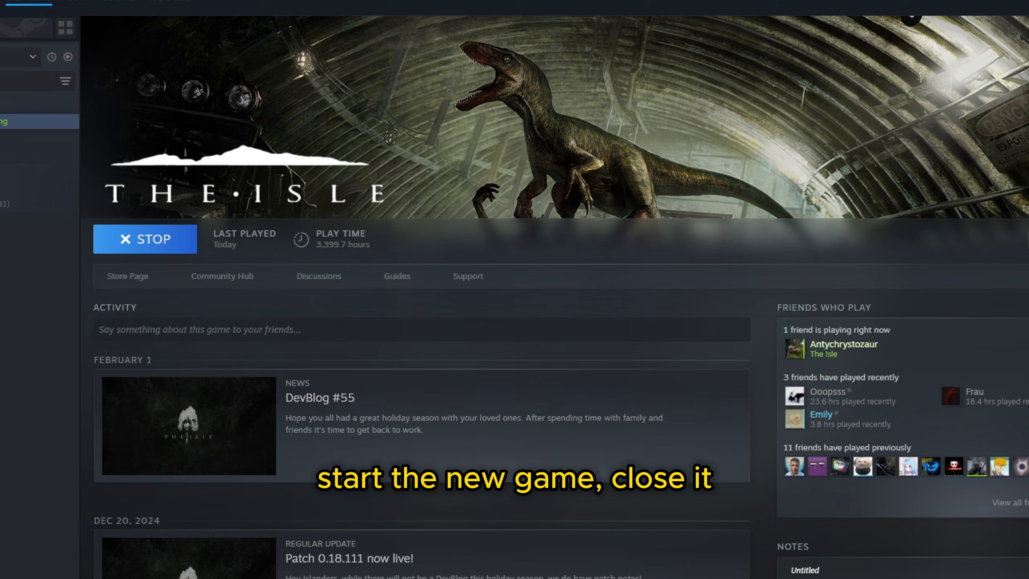
# Step: Stop the game and open %localappdata%/theisle/saved from the Run dialog
pyautogui.click(144, 239)
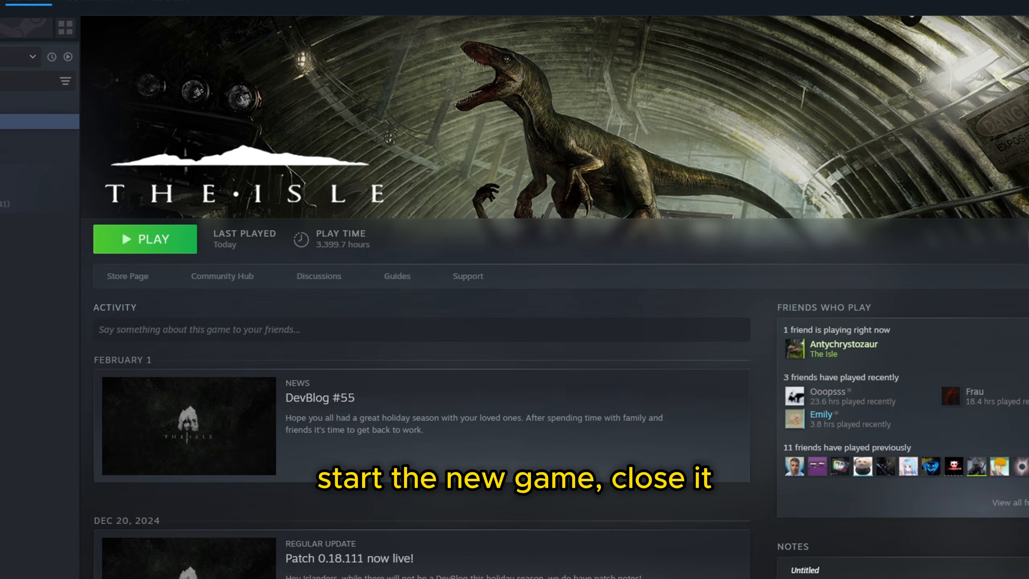
pyautogui.press('Win+r')
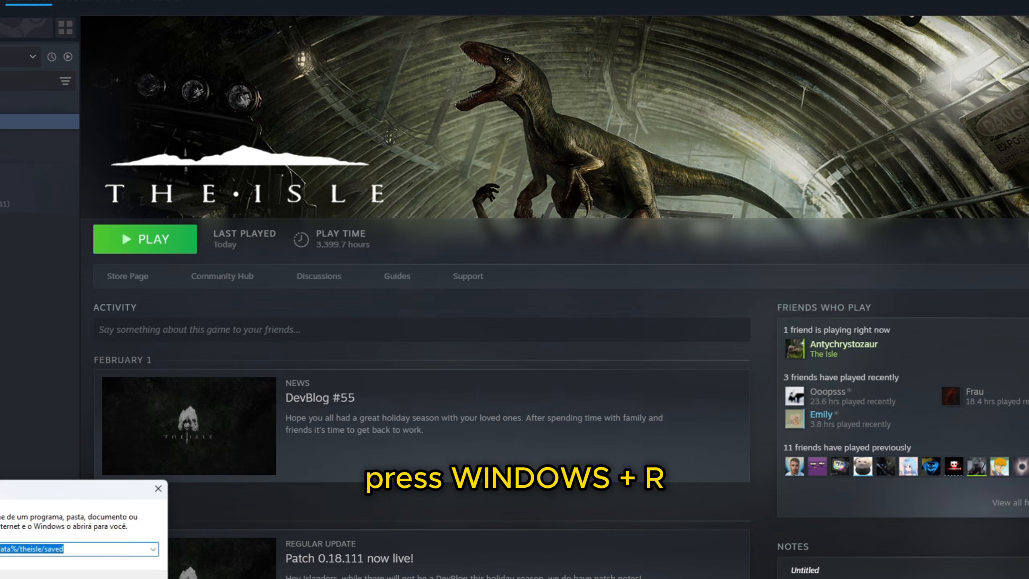
pyautogui.press('win+r')
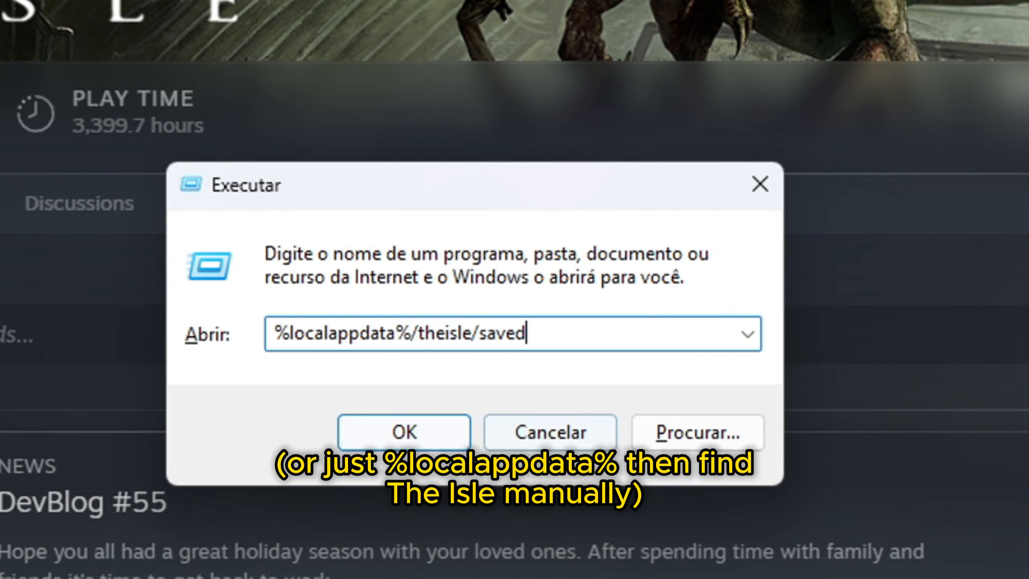
pyautogui.click(403, 432)
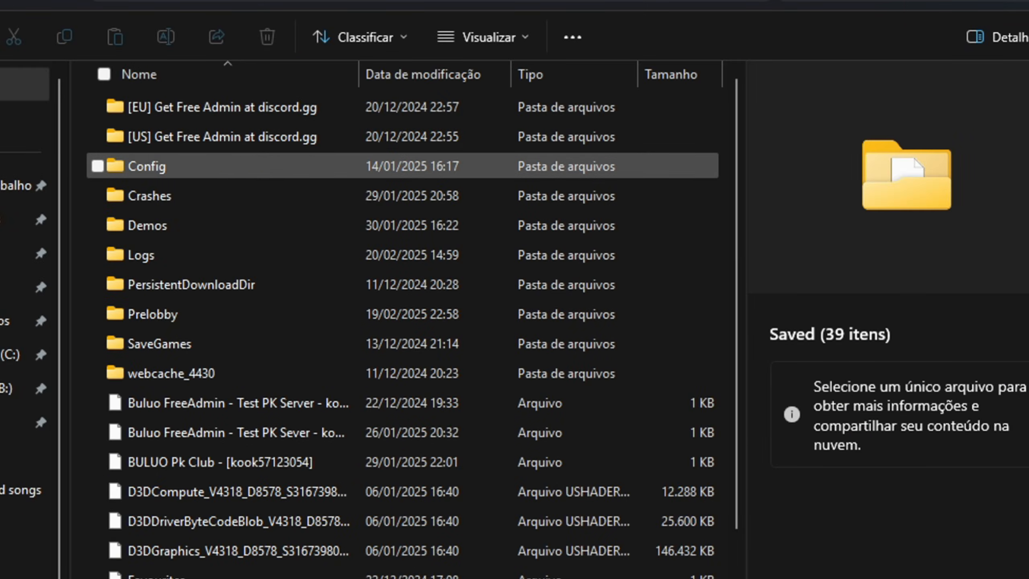
# Step: Delete the Config folder from Saved, then go back to steamapps\common
pyautogui.click(145, 166)
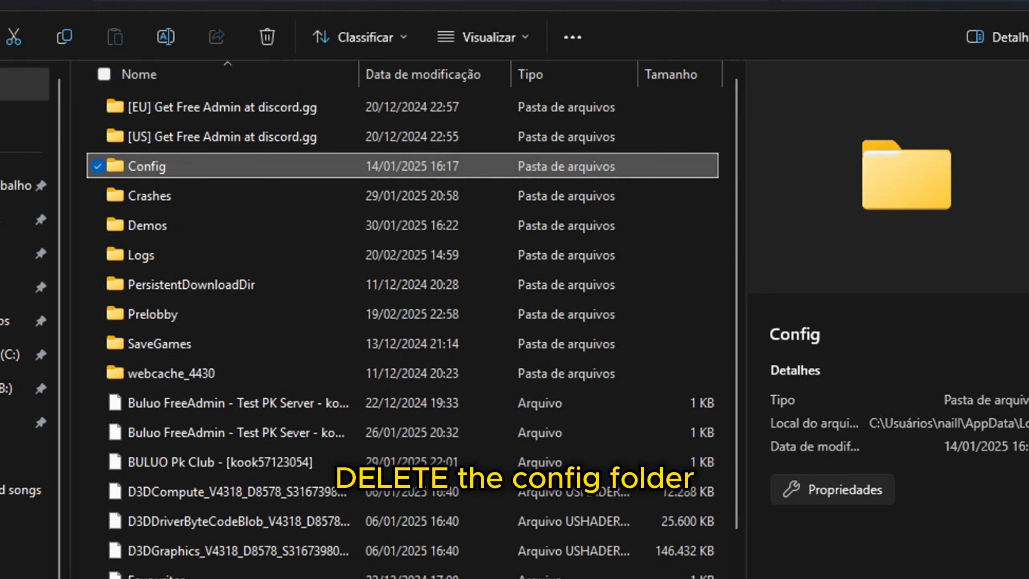
pyautogui.click(149, 195)
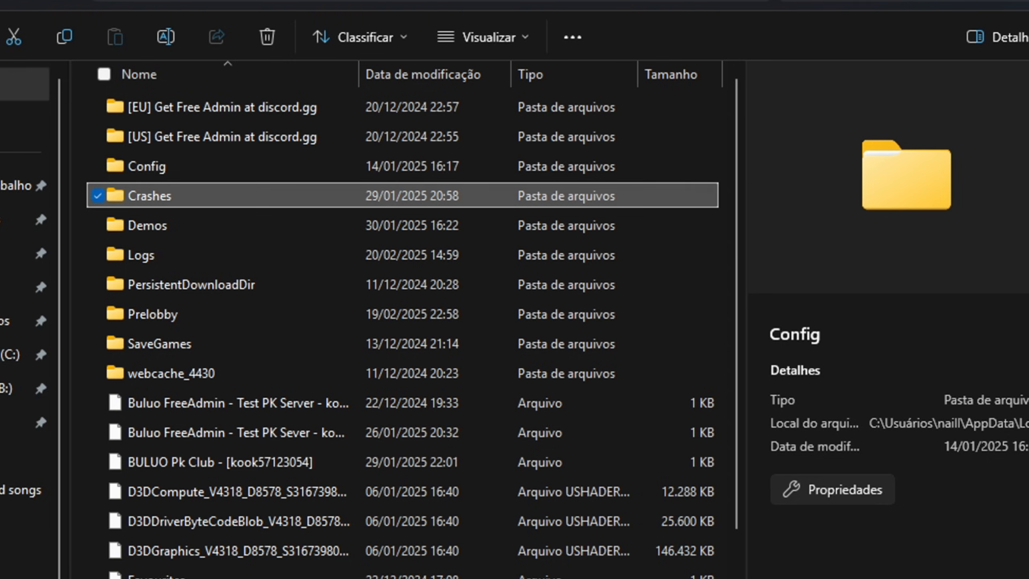
pyautogui.click(147, 165)
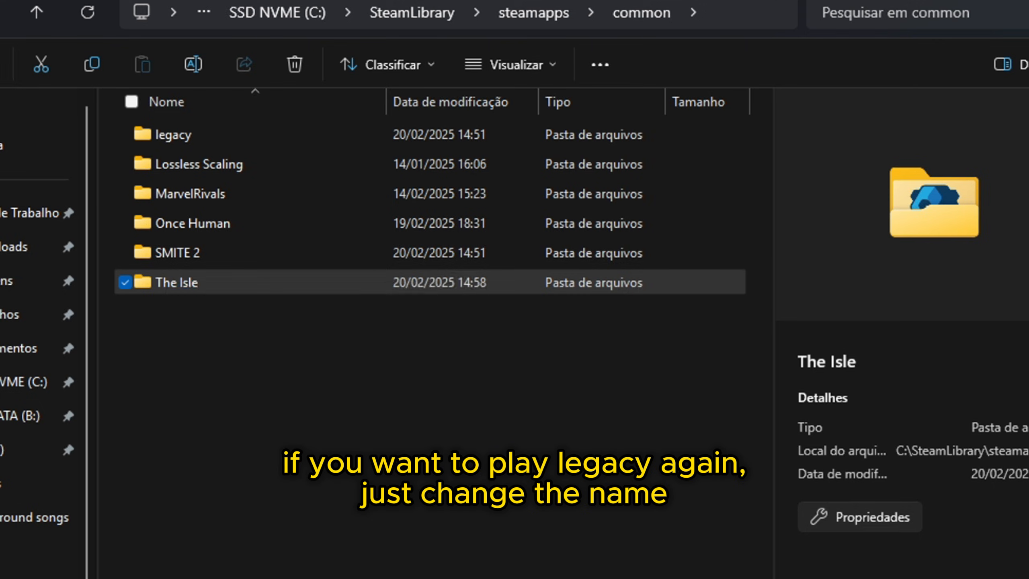
# Step: Rename The Isle folder to 'evrima' and the legacy folder to 'The Isle'
pyautogui.write('evrima')
pyautogui.click(175, 135)
pyautogui.write('T')
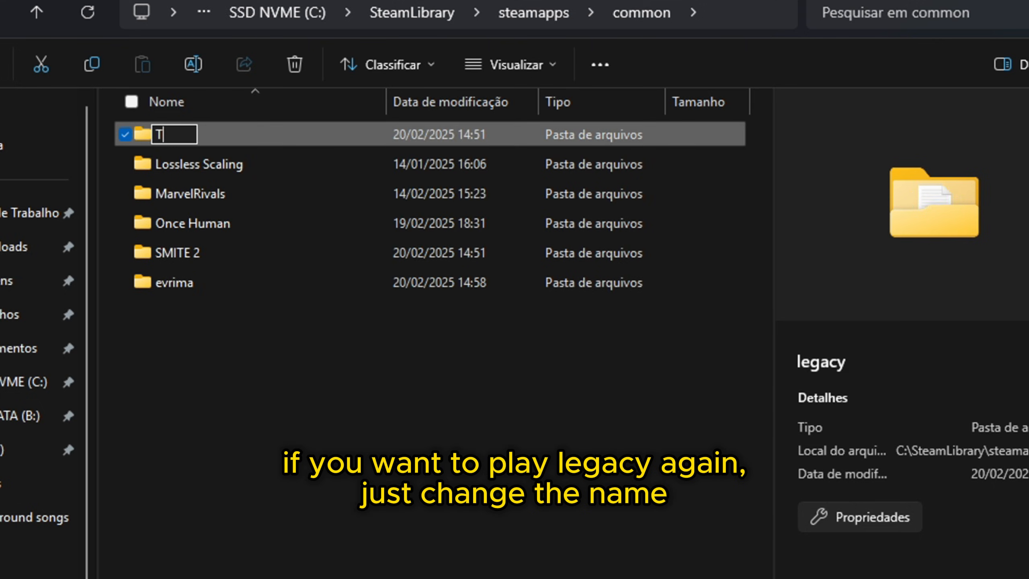
pyautogui.write('he Isle')
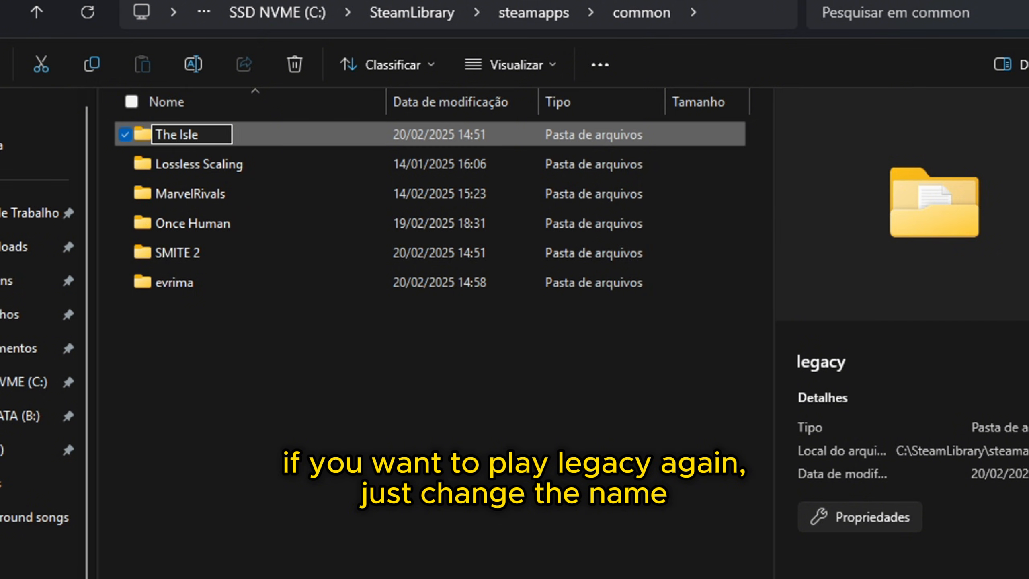